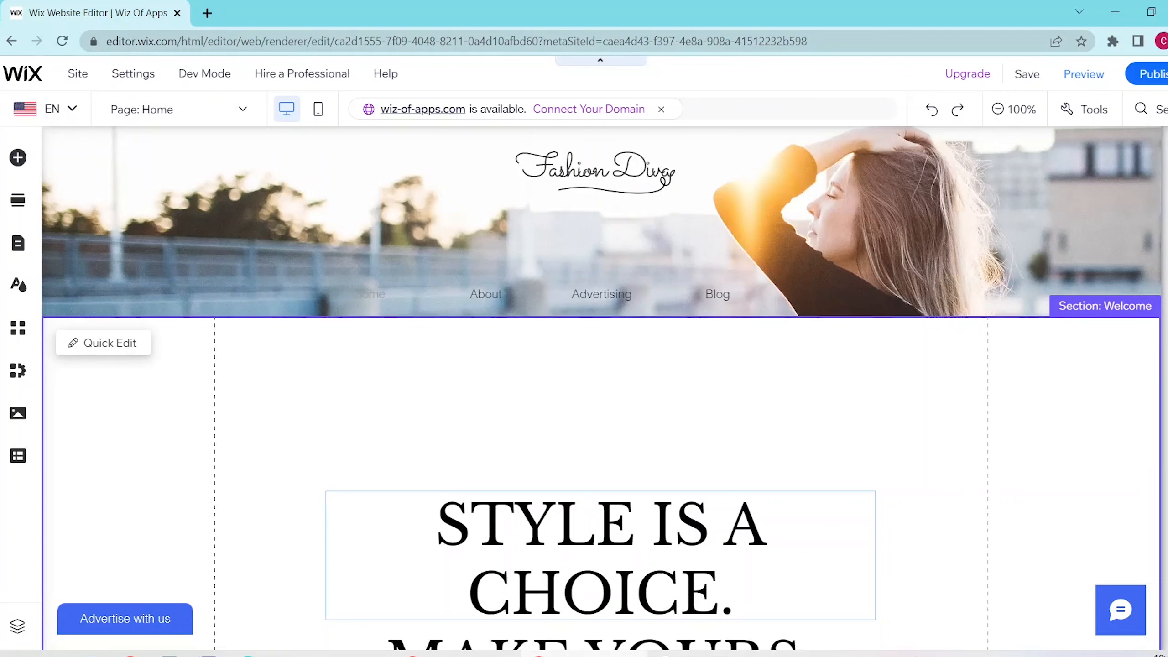
Scroll the canvas down to the blank lower area of the Welcome section
scroll(down, 3)
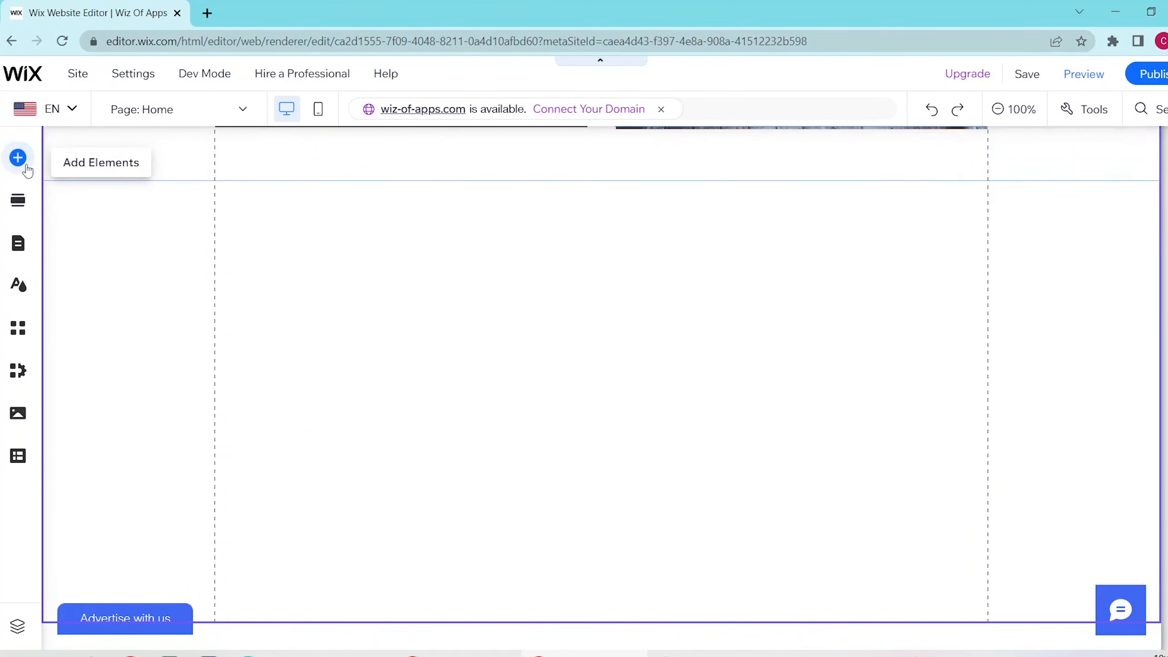
Browse Add Elements to the Input category's slider designs
click(17, 156)
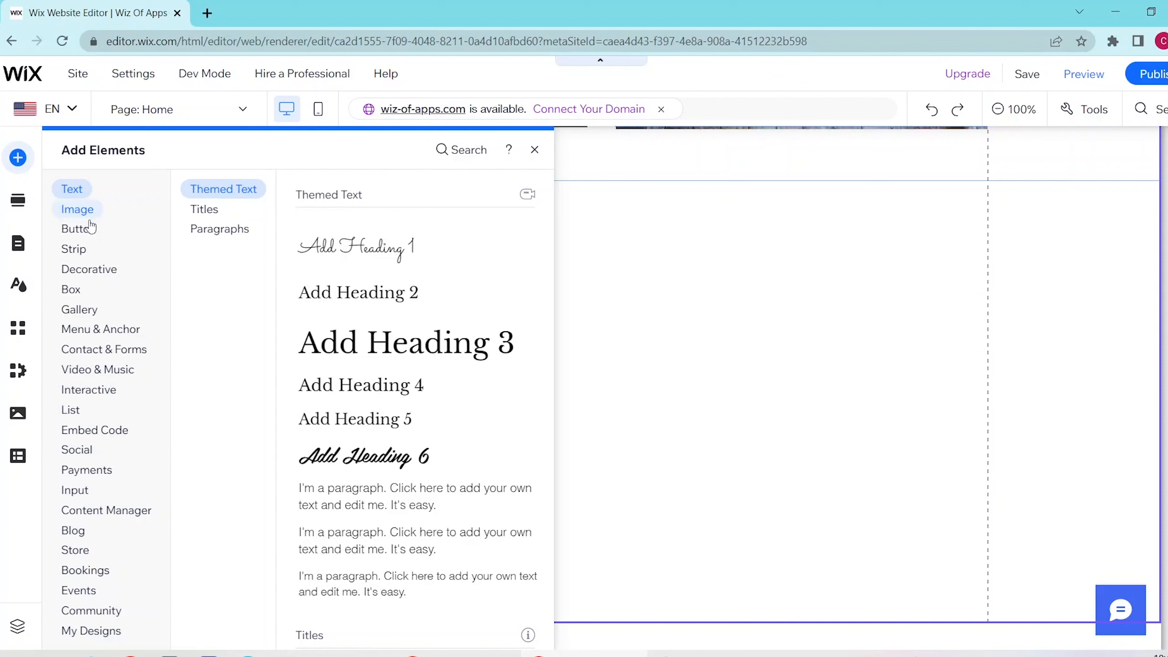
click(74, 489)
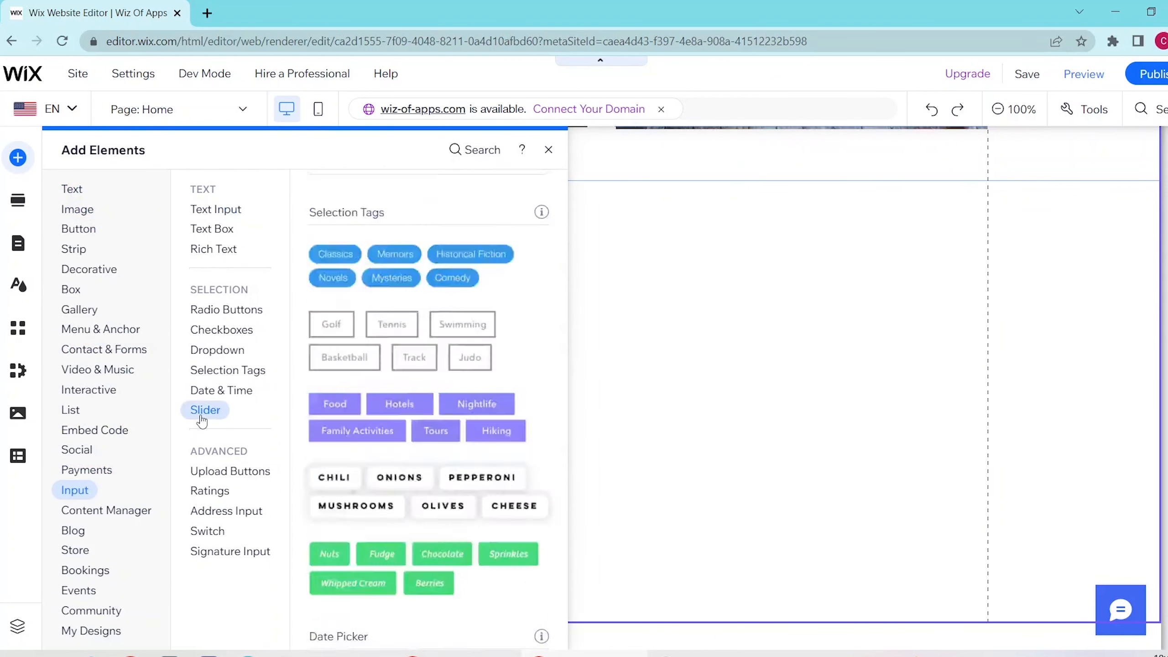
click(205, 409)
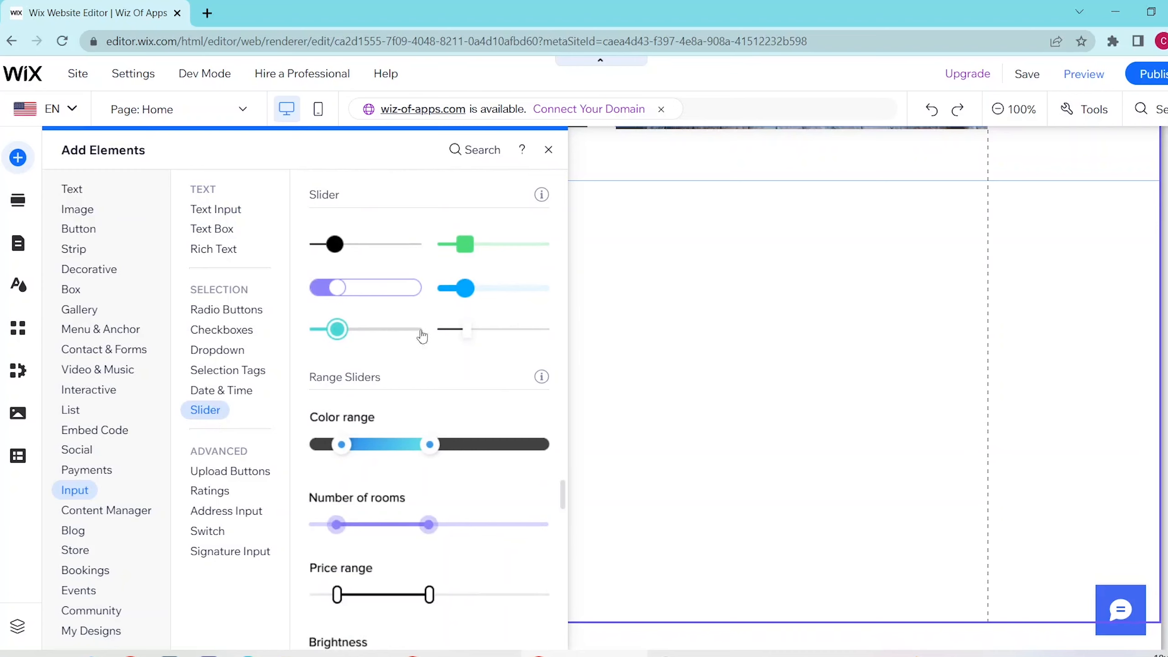
mouse_move(461, 289)
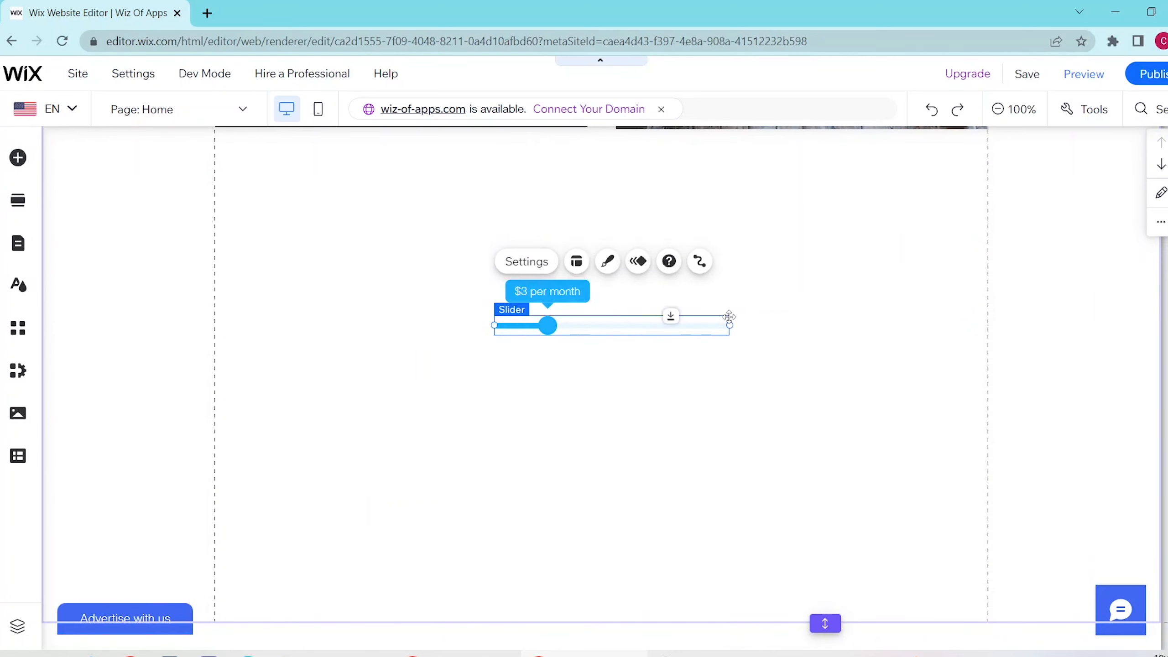
Title the slider 'choose a number' and set steps of 2 over 0–15, default 3
click(525, 261)
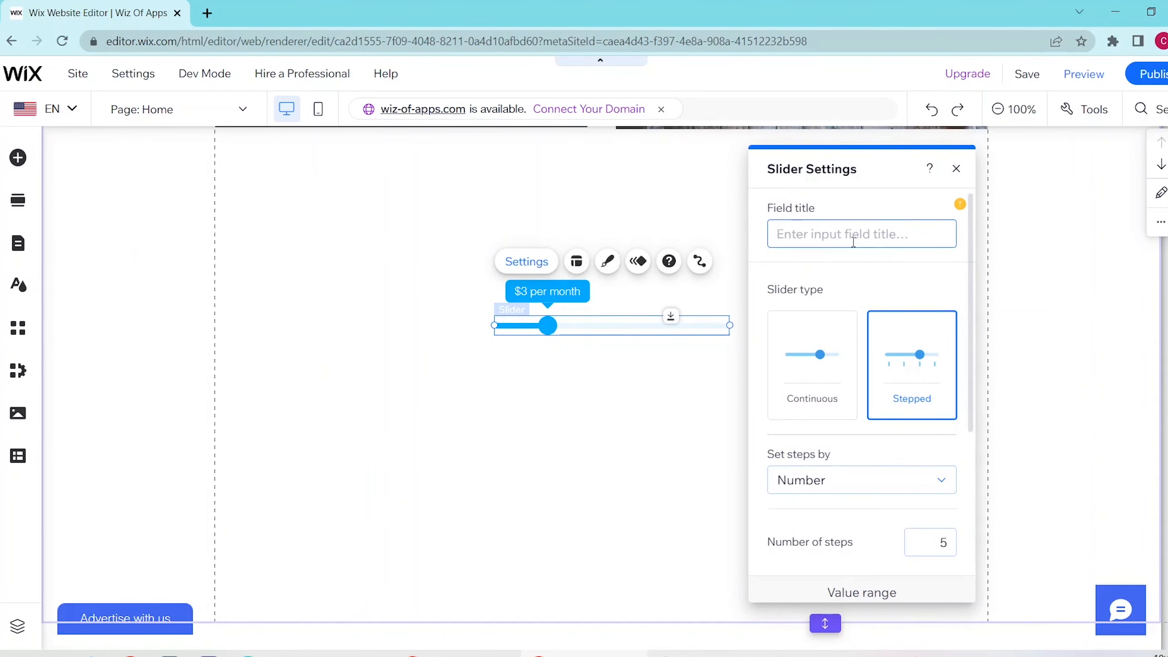
text(coh)
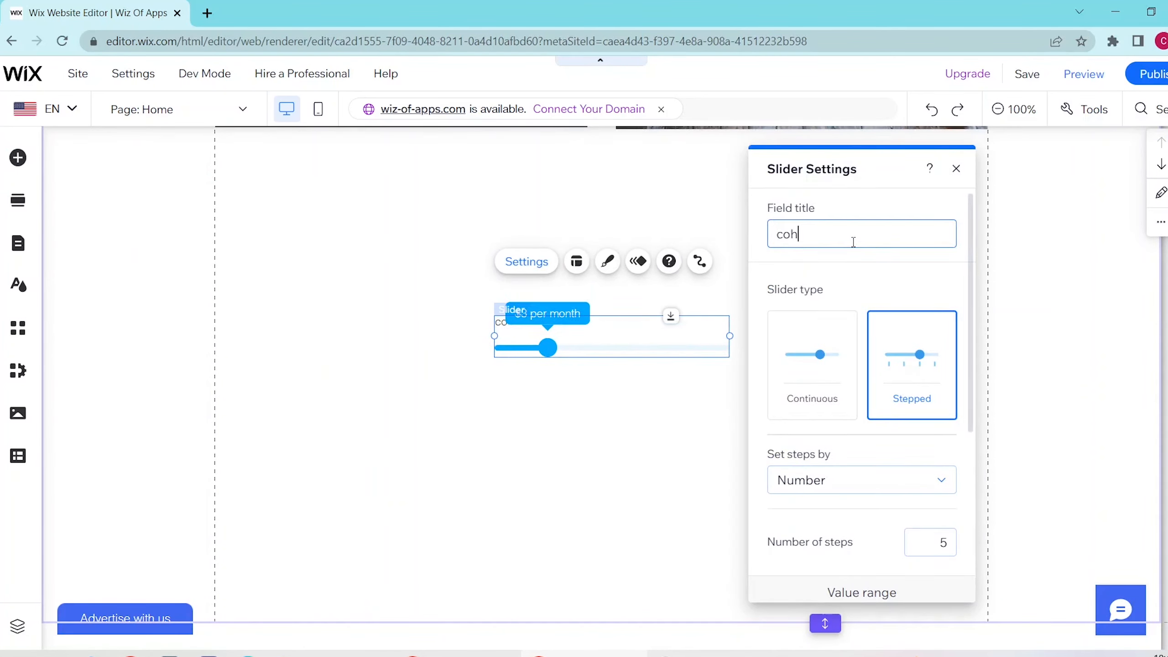
text(choose a number)
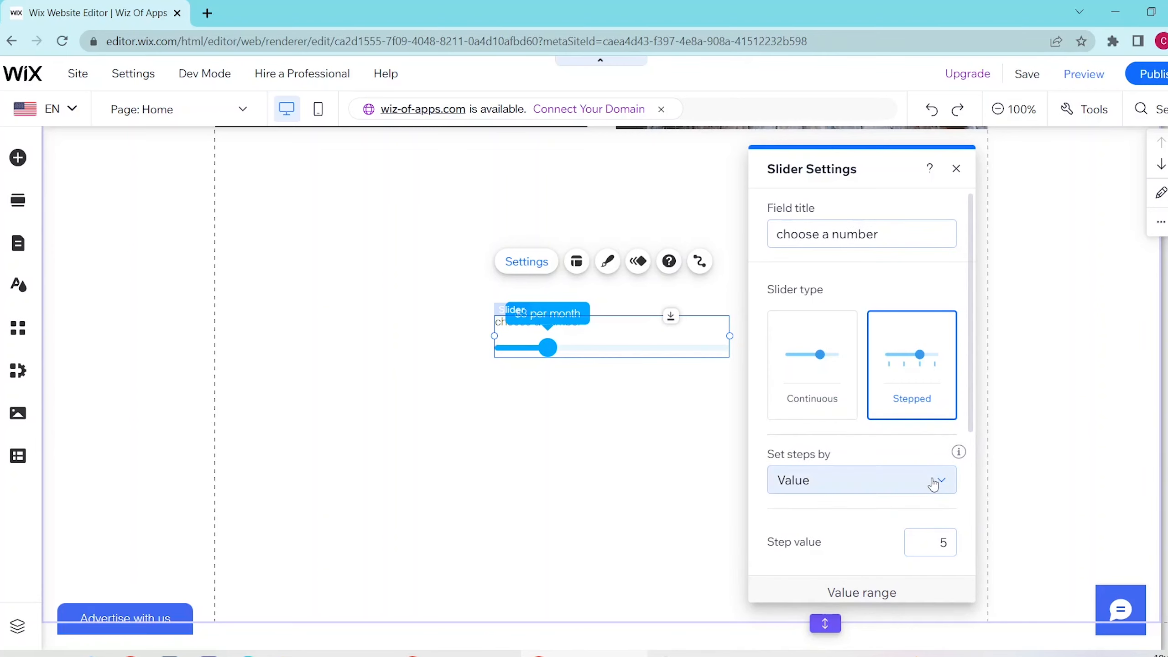
scroll(down, 3)
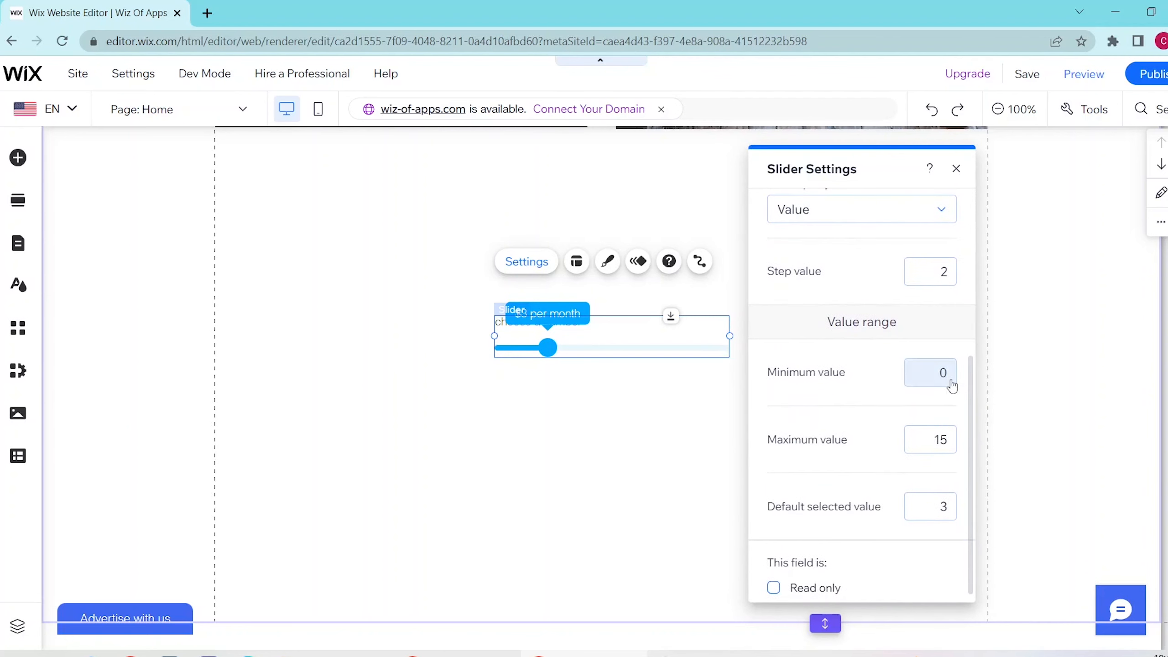
click(575, 261)
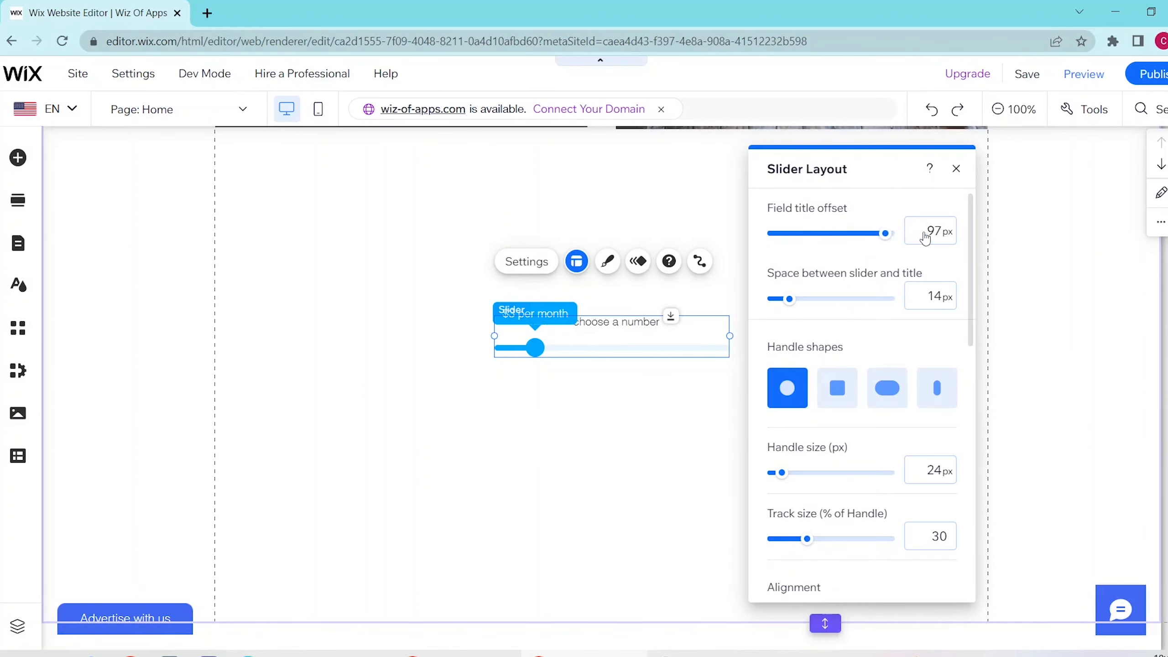
Offset the field title, show bottom step lines, and add an always-on '$ per month' label
click(836, 387)
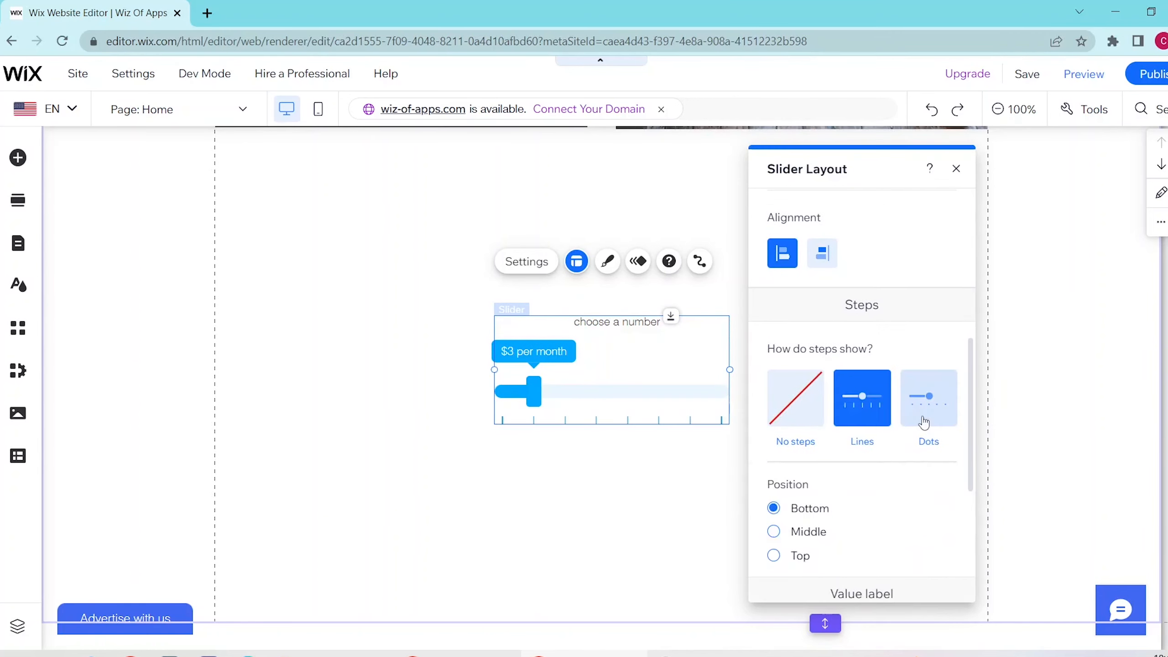
scroll(down, 3)
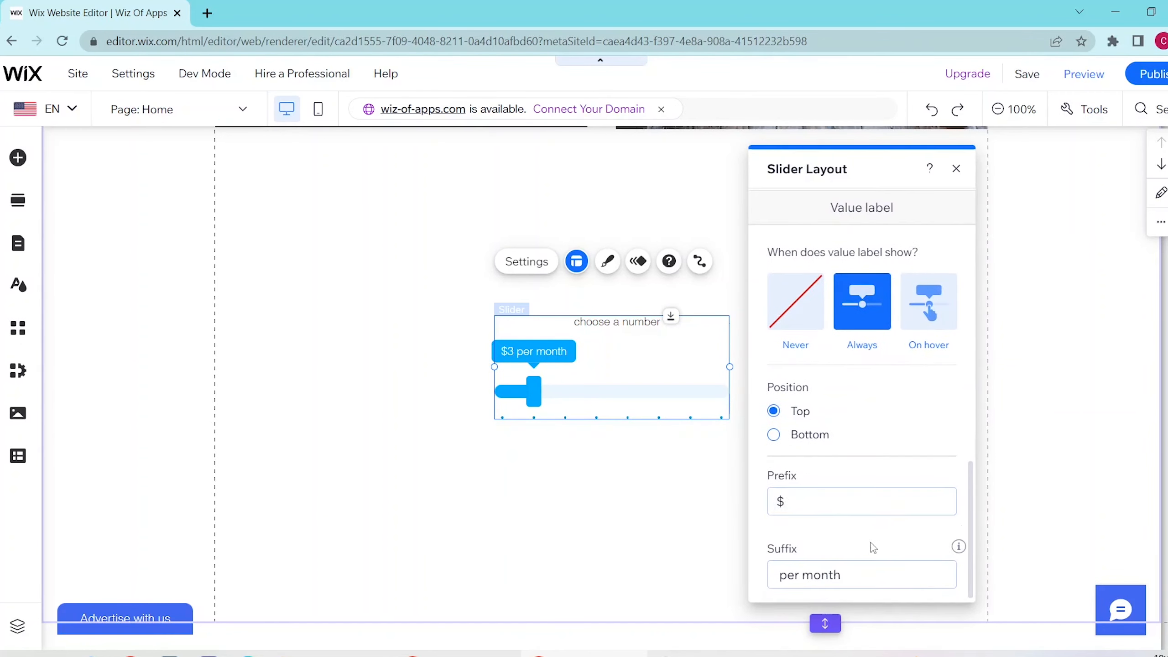
Try the green and black slider designs, then return to the blue design
click(607, 261)
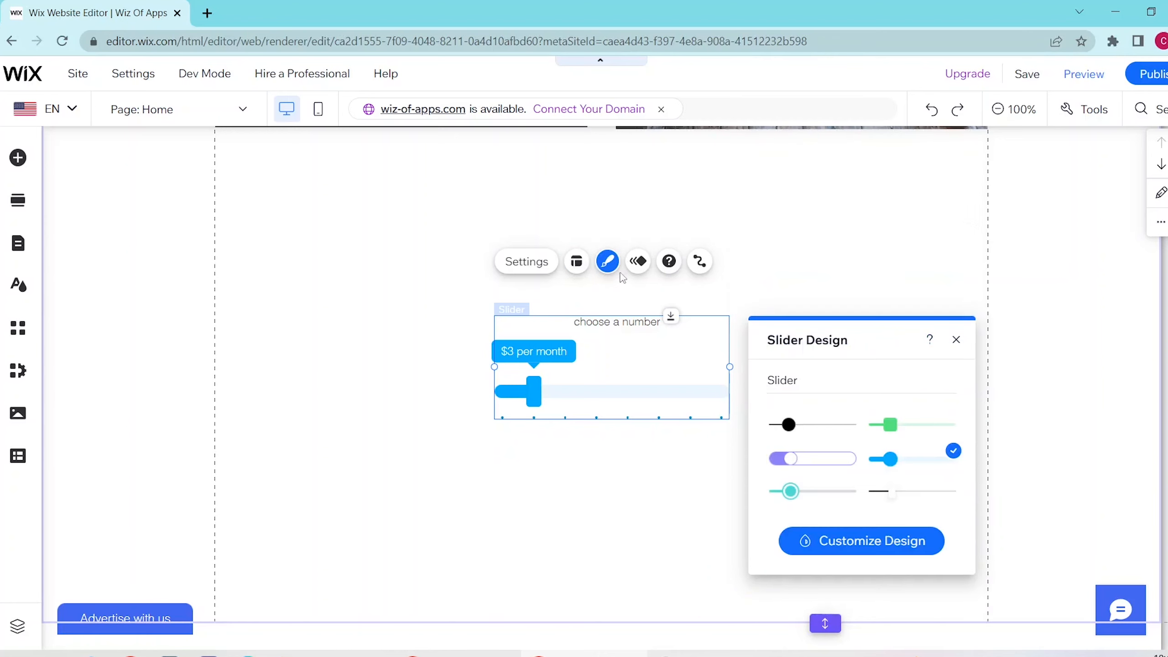
click(886, 424)
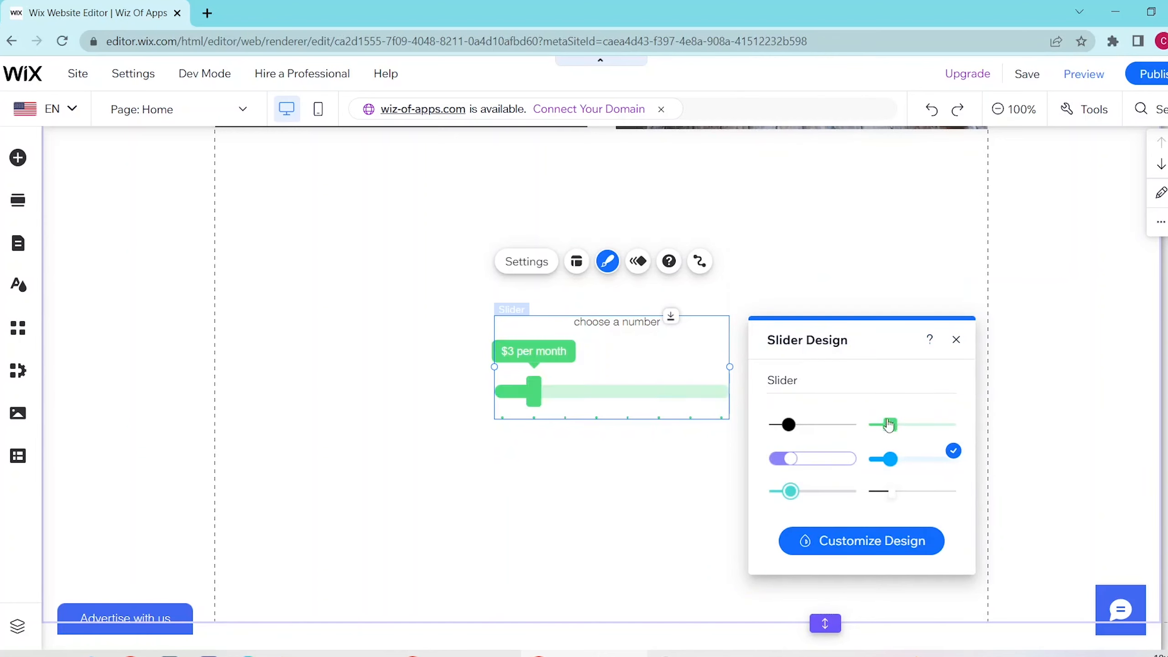
click(888, 424)
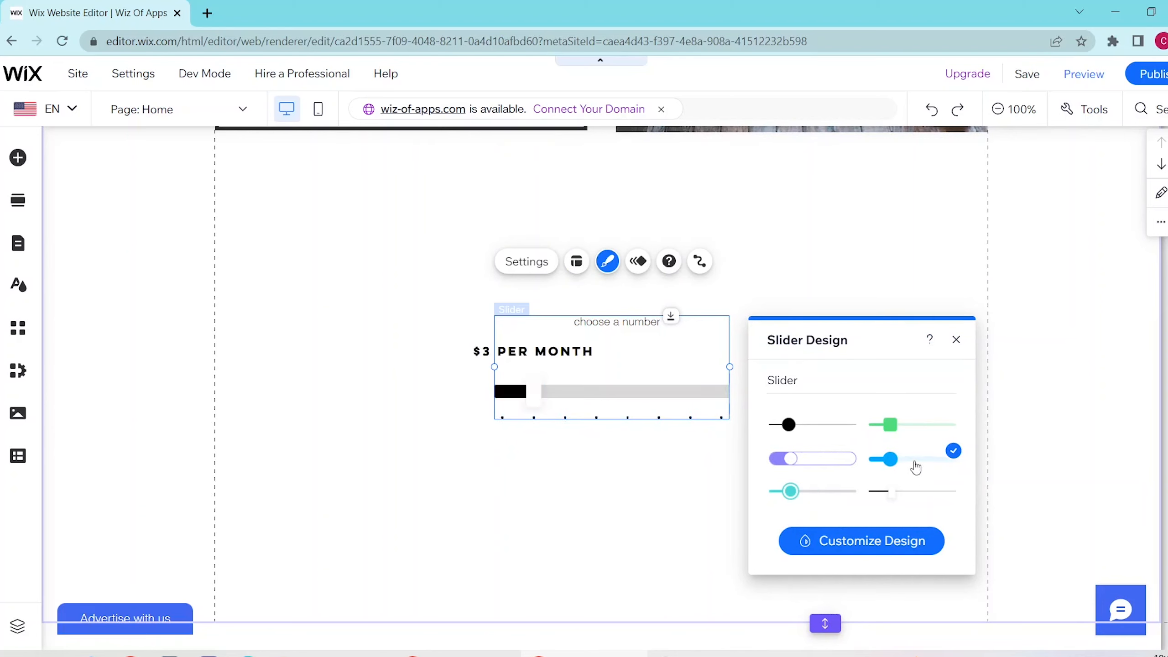
click(882, 459)
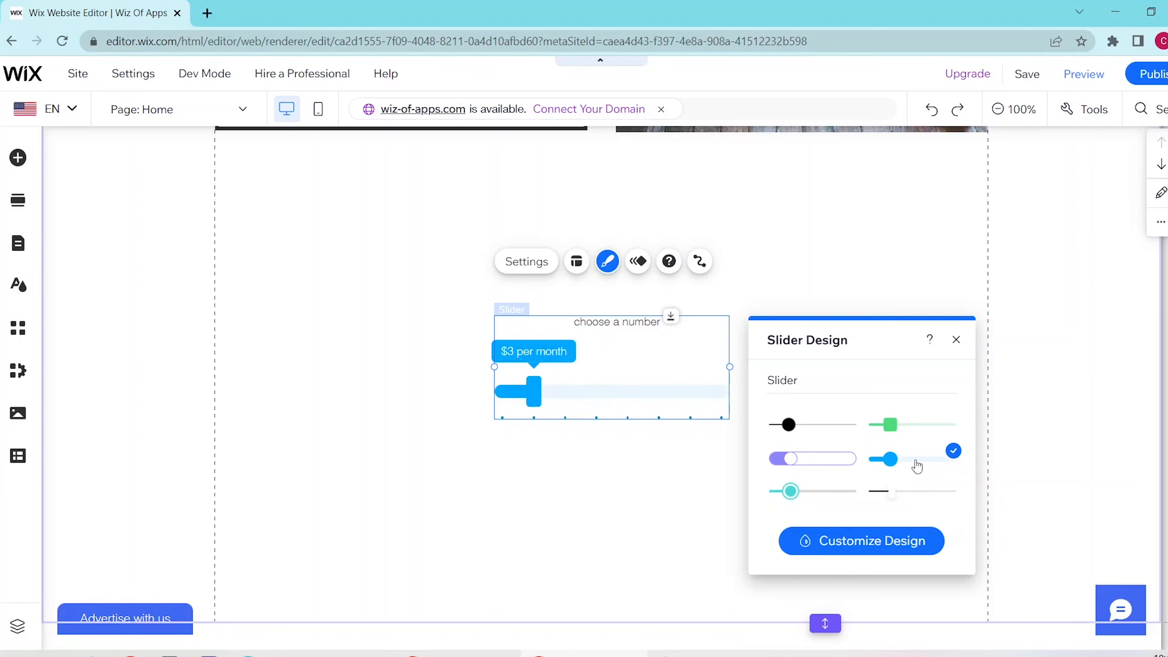
Leave the slider without entrance animation and bring up its data connection options
click(637, 261)
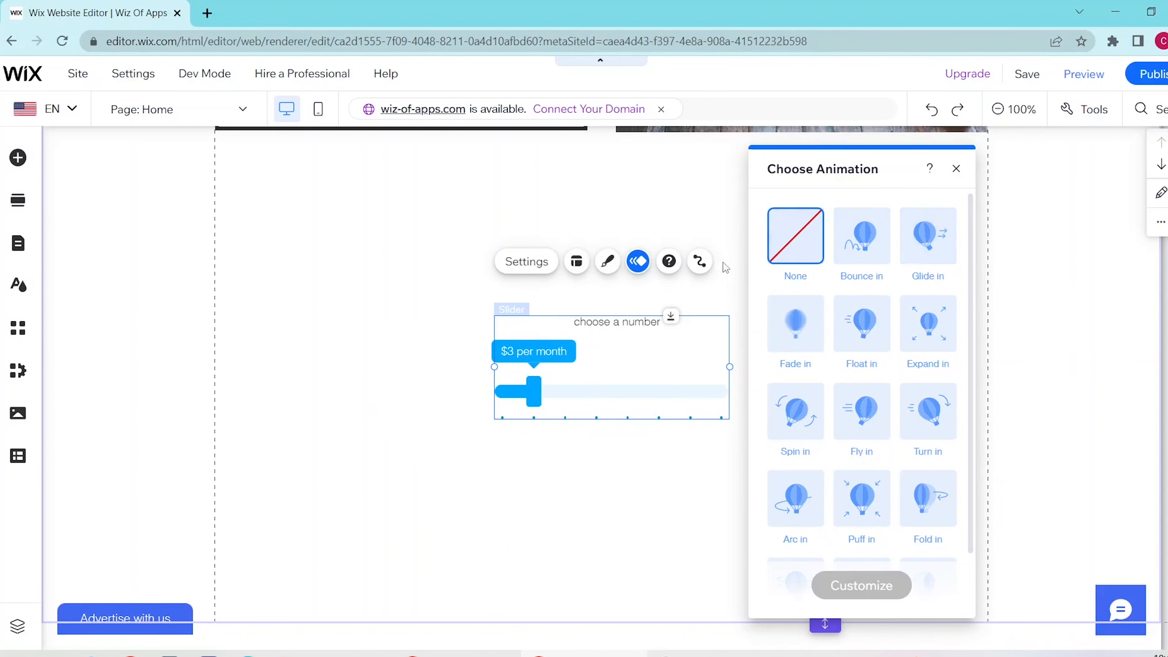
click(699, 261)
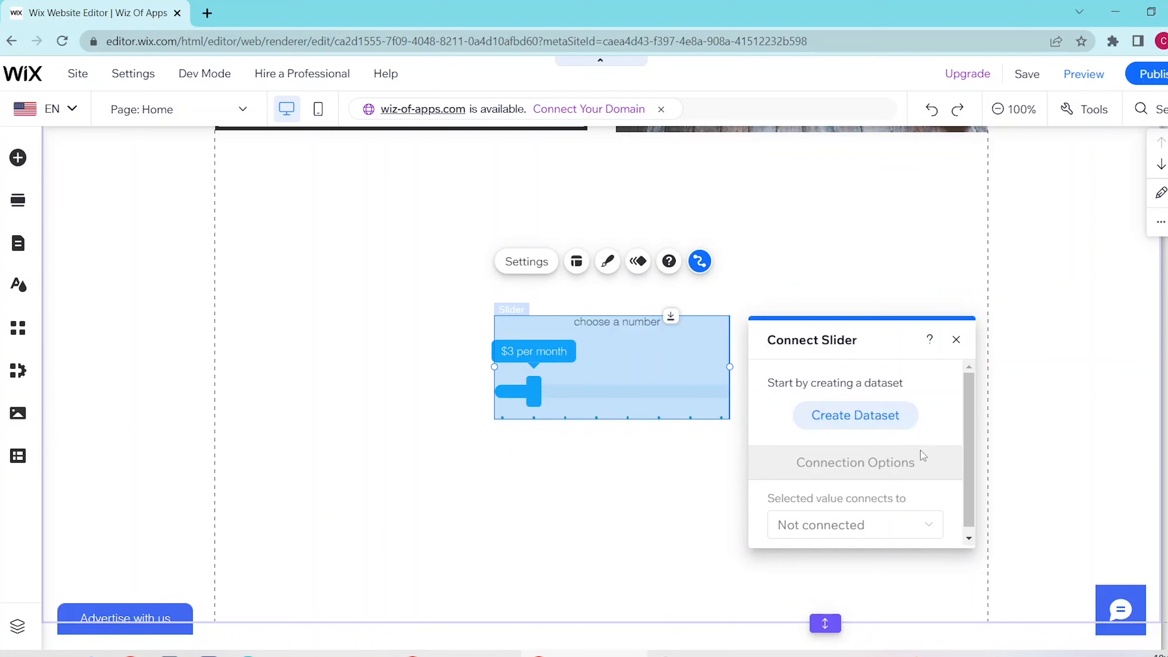
mouse_move(913, 505)
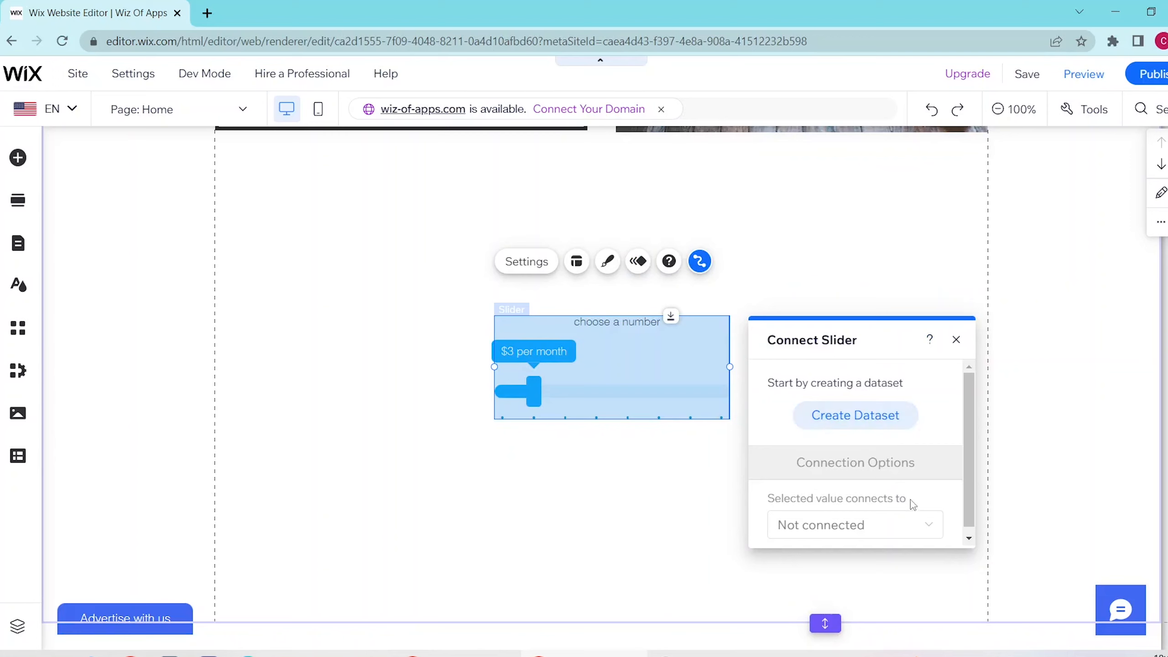